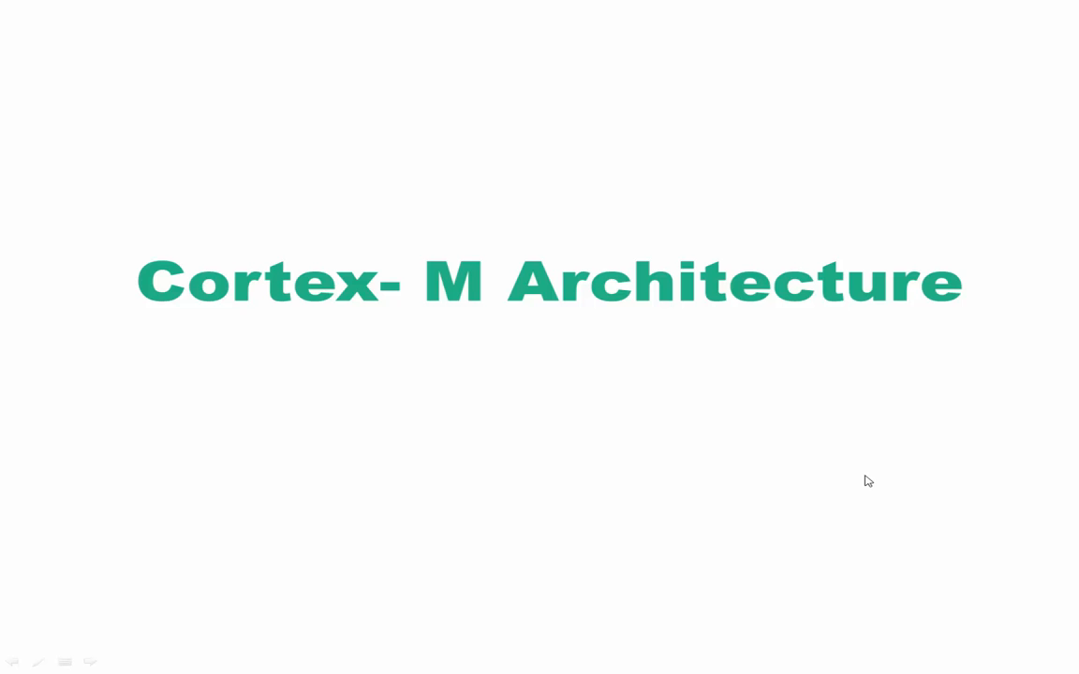
pyautogui.moveTo(872, 480)
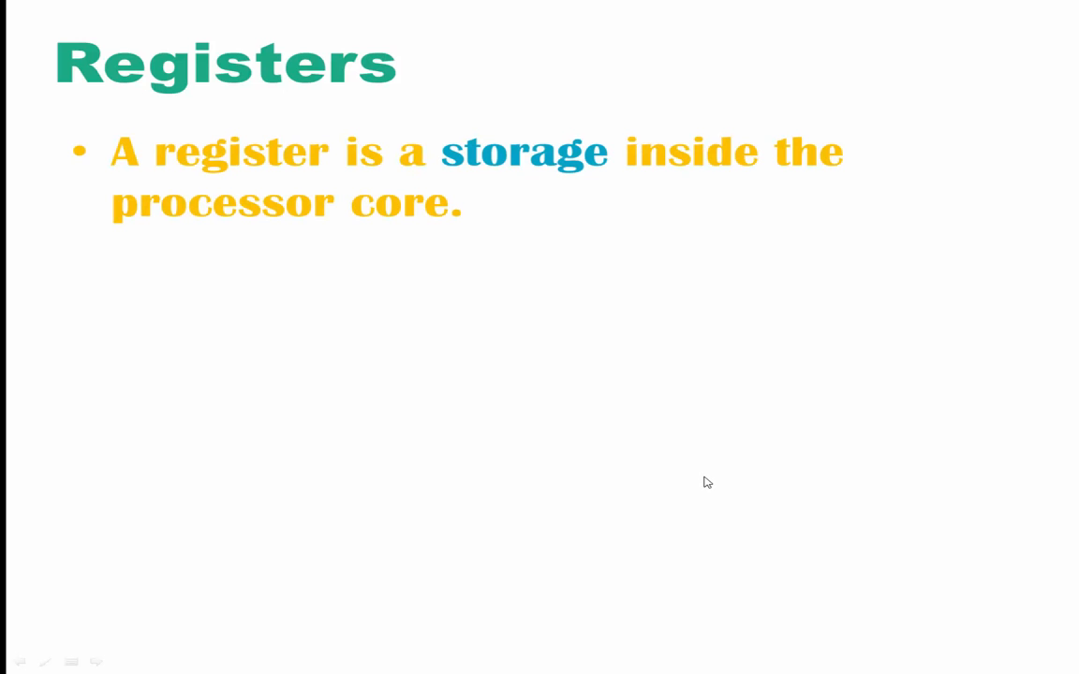
pyautogui.moveTo(709, 482)
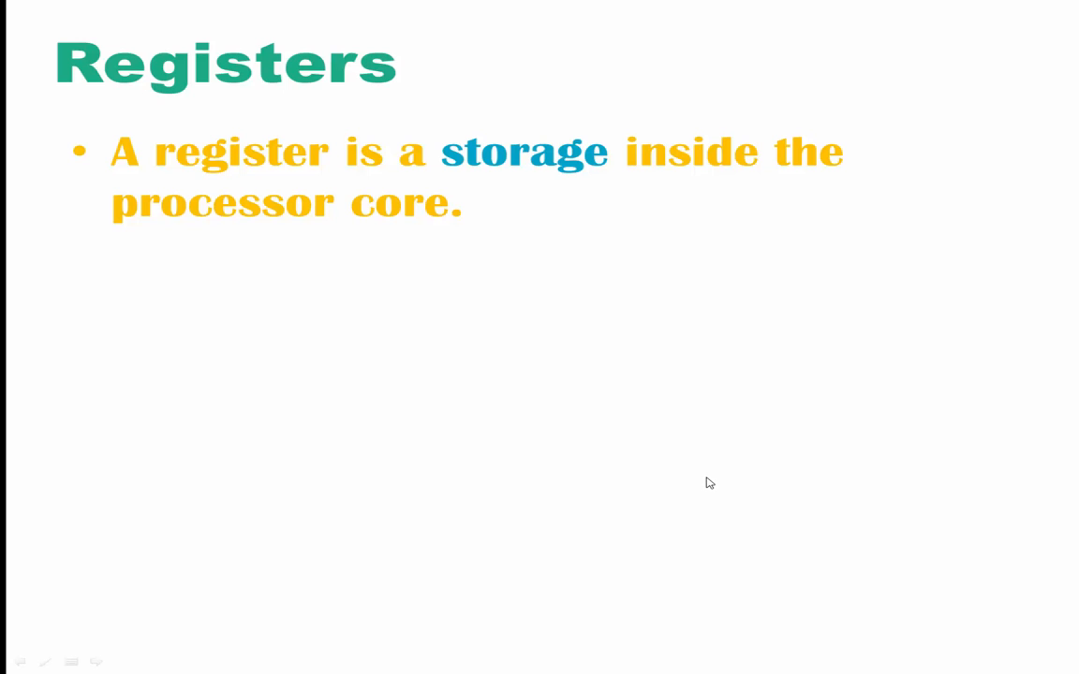